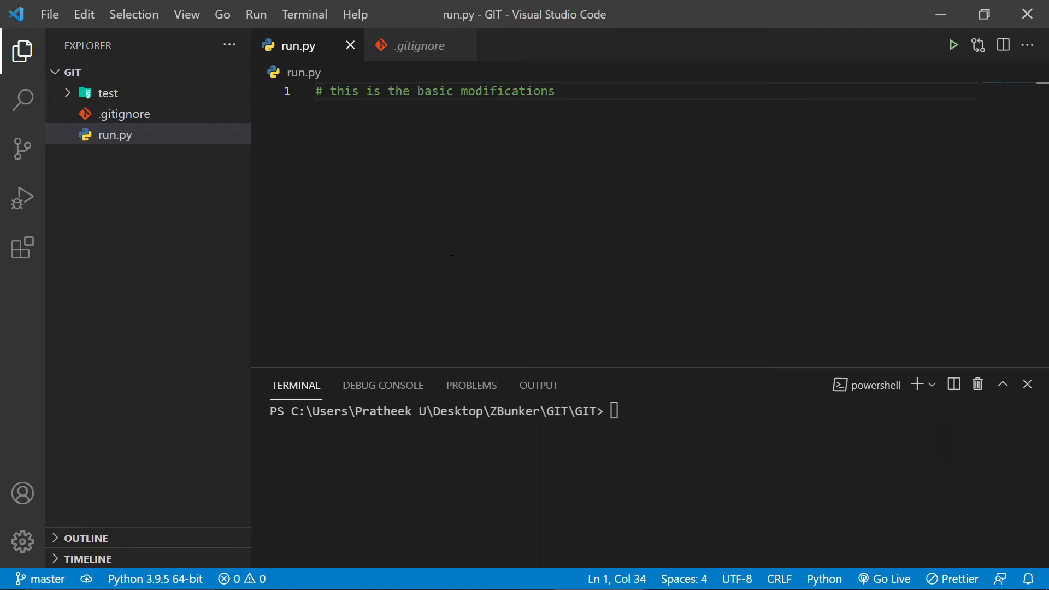
- Add a second comment line '# this is the first line' to run.py and save it
{"action": "left_click", "coordinate": [555, 91]}
{"action": "type", "text": "#  this is"}
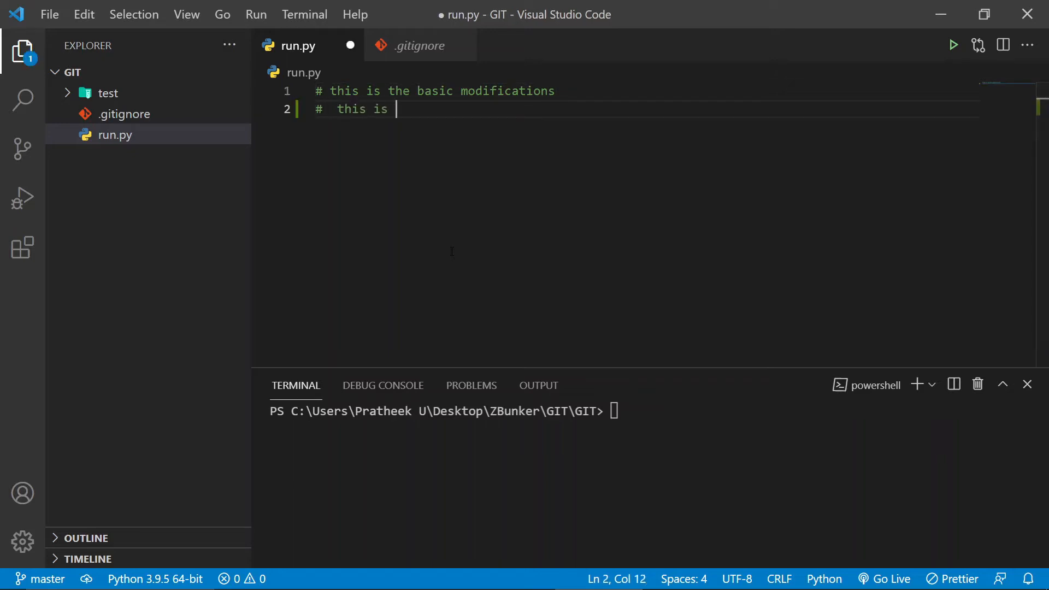
{"action": "type", "text": "the first line"}
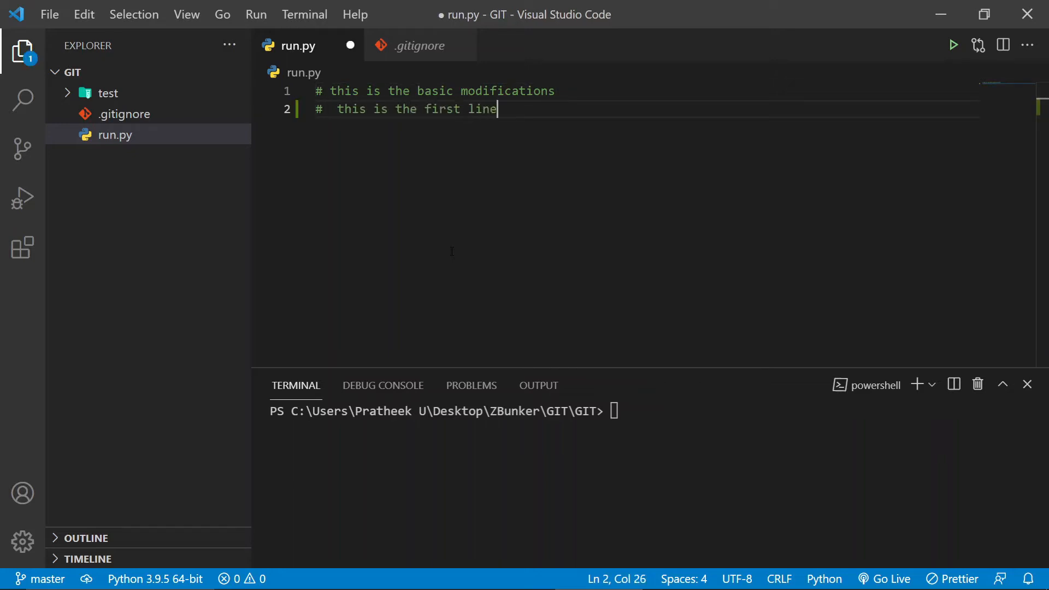
{"action": "key", "text": "ctrl+s"}
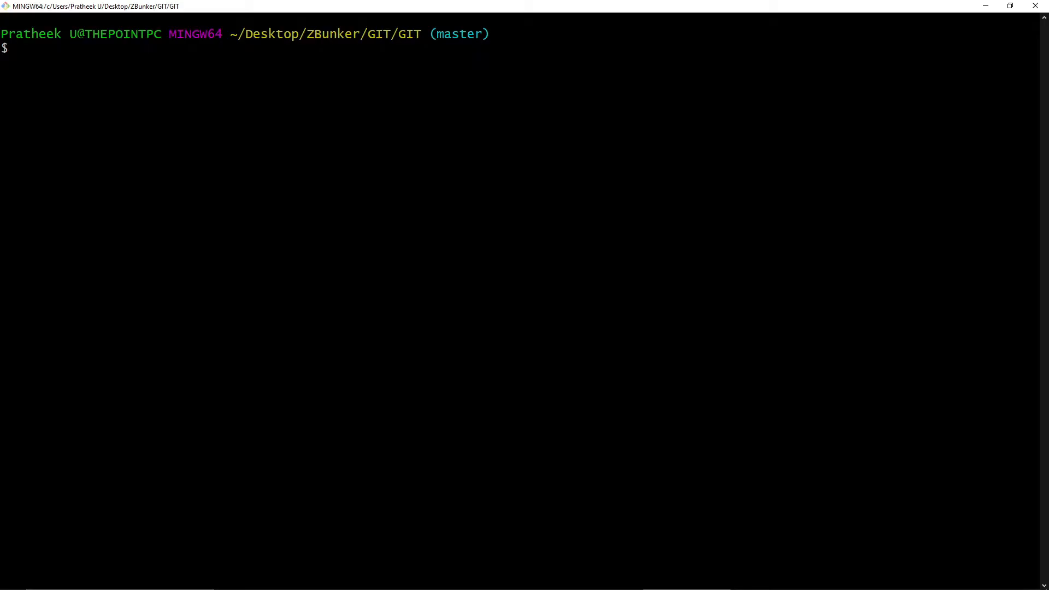
- Run git diff to show the uncommitted run.py changes
{"action": "type", "text": "git diff"}
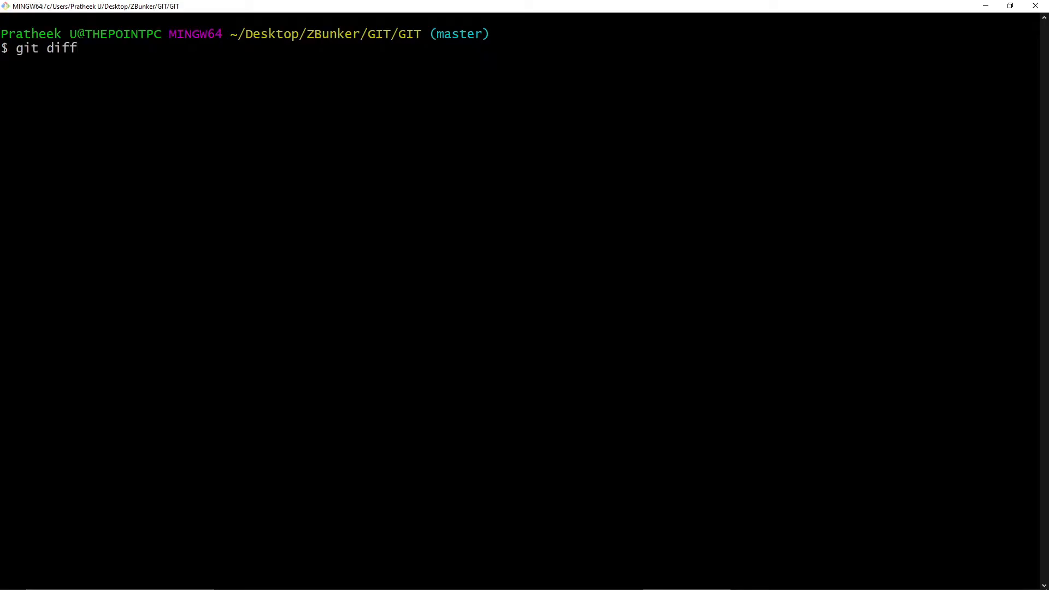
{"action": "key", "text": "Return"}
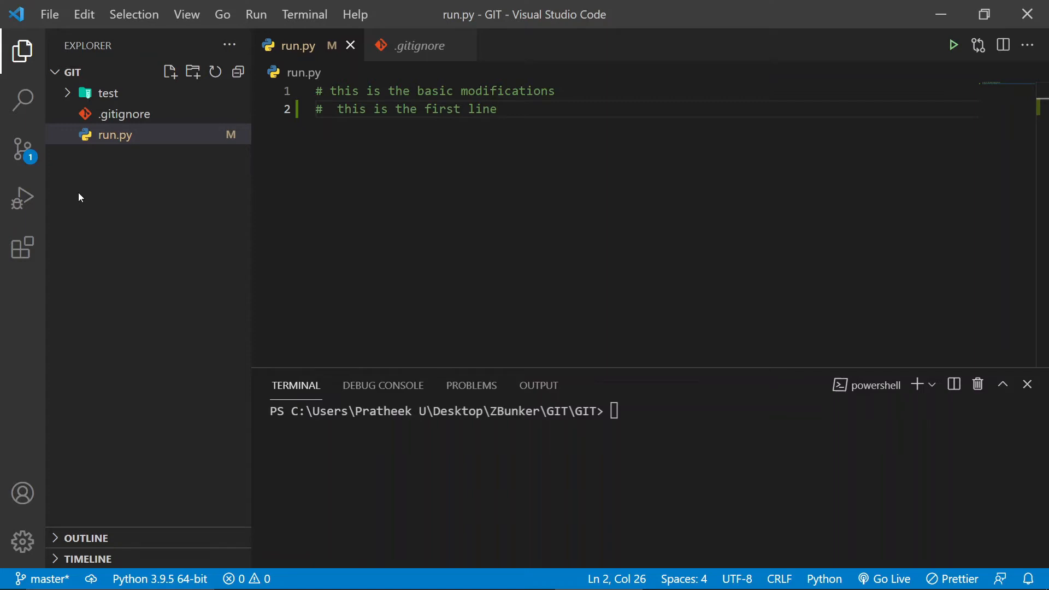
{"action": "mouse_move", "coordinate": [241, 206]}
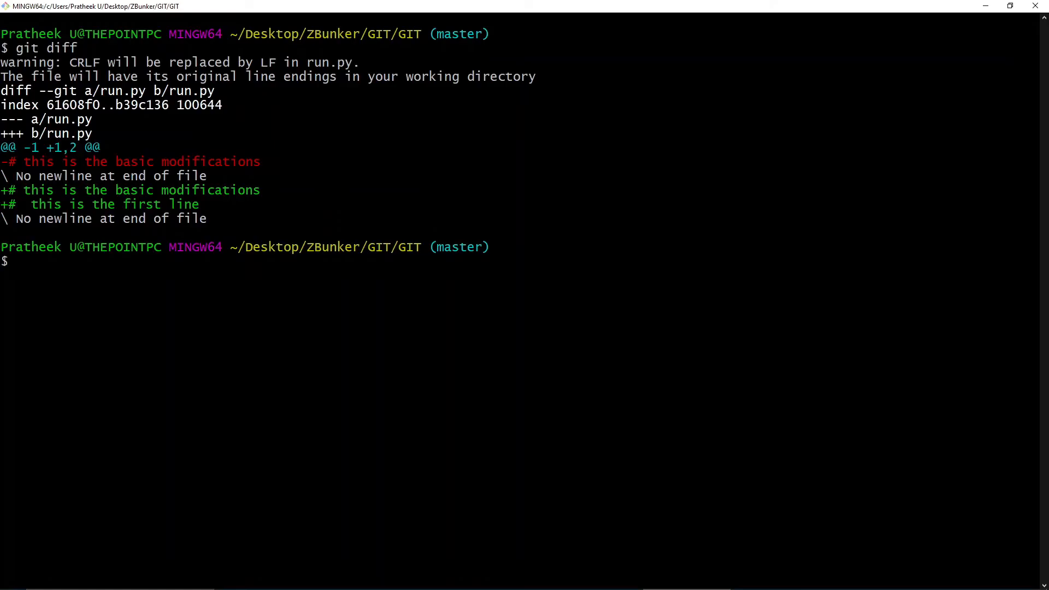
- Commit all tracked changes with git commit -am "a minor change"
{"action": "type", "text": "git commit"}
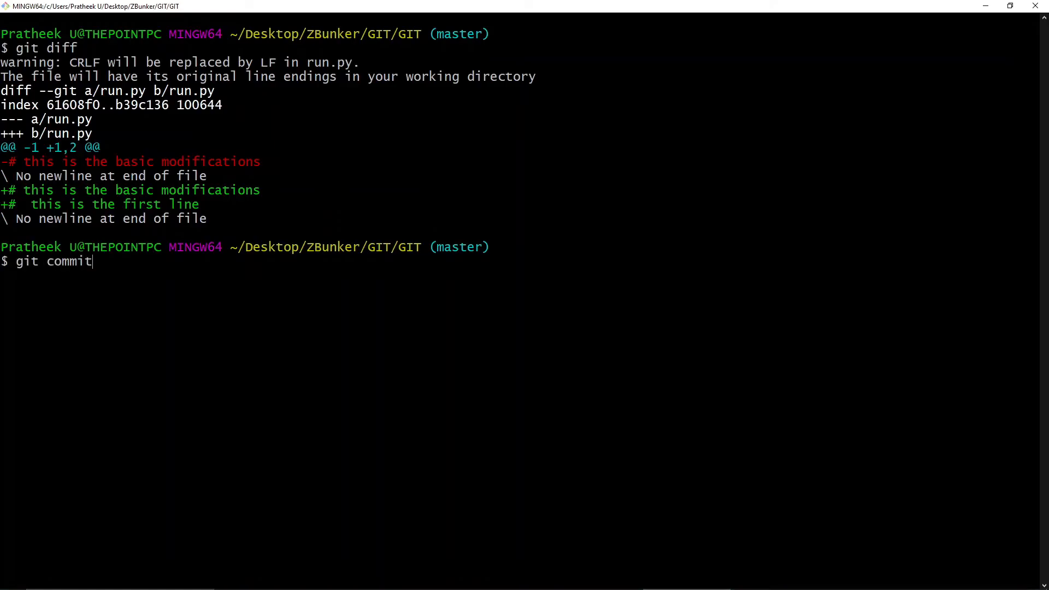
{"action": "type", "text": "-am \""}
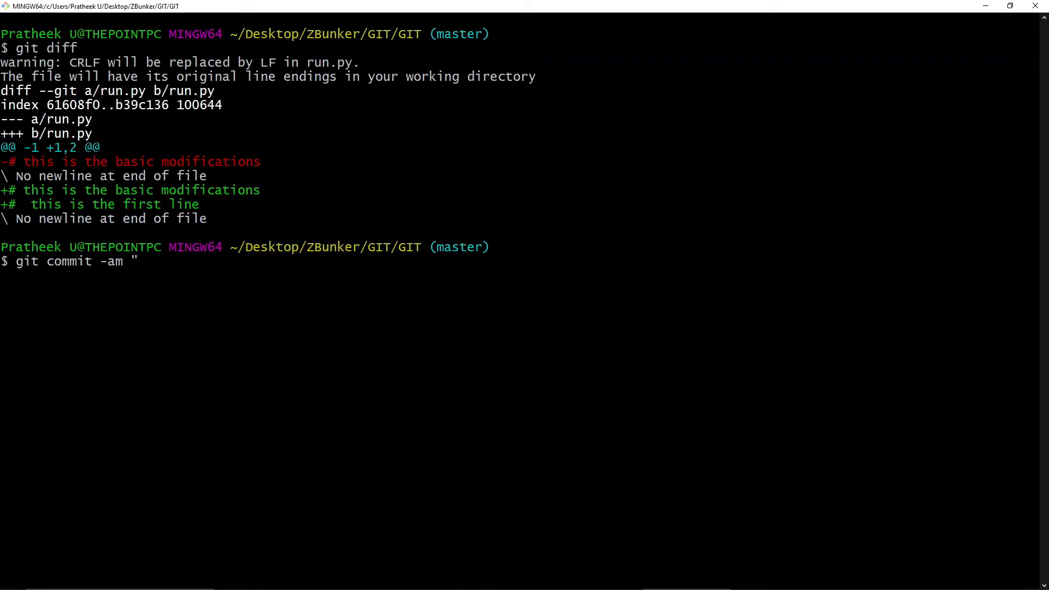
{"action": "type", "text": "a minor"}
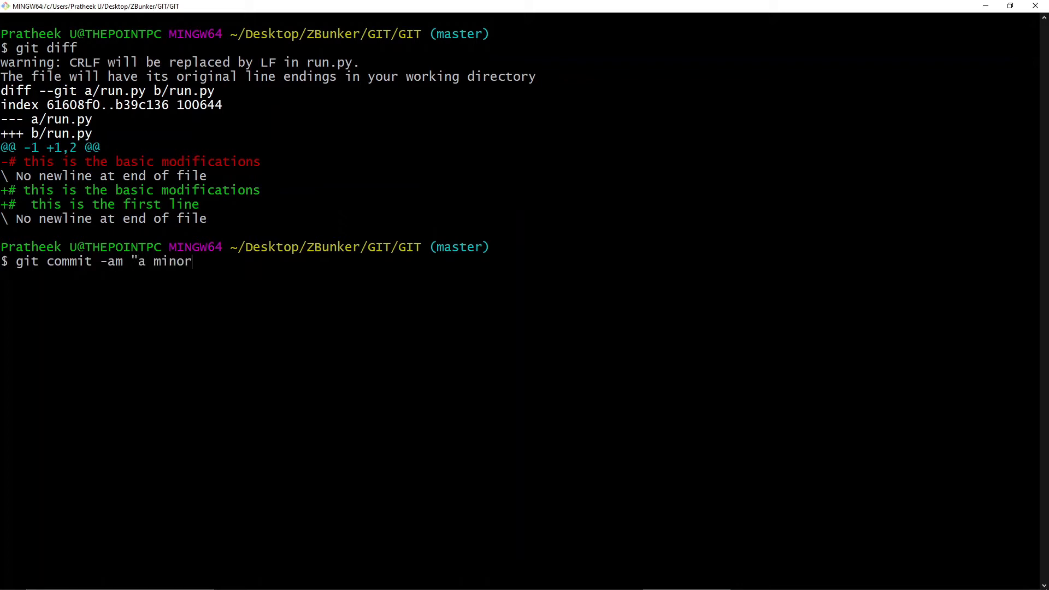
{"action": "type", "text": "change\""}
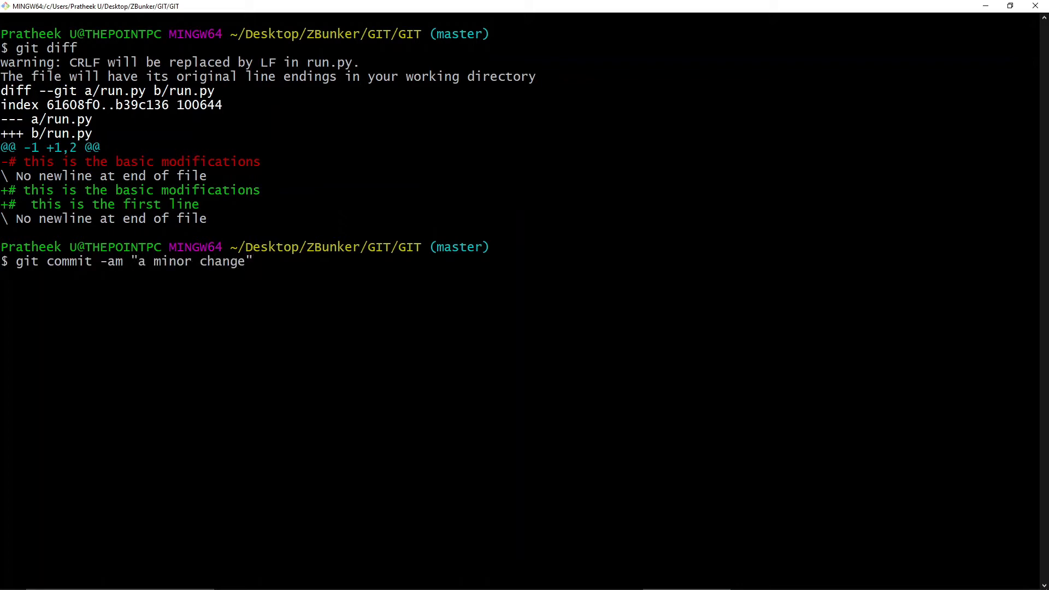
{"action": "key", "text": "Return"}
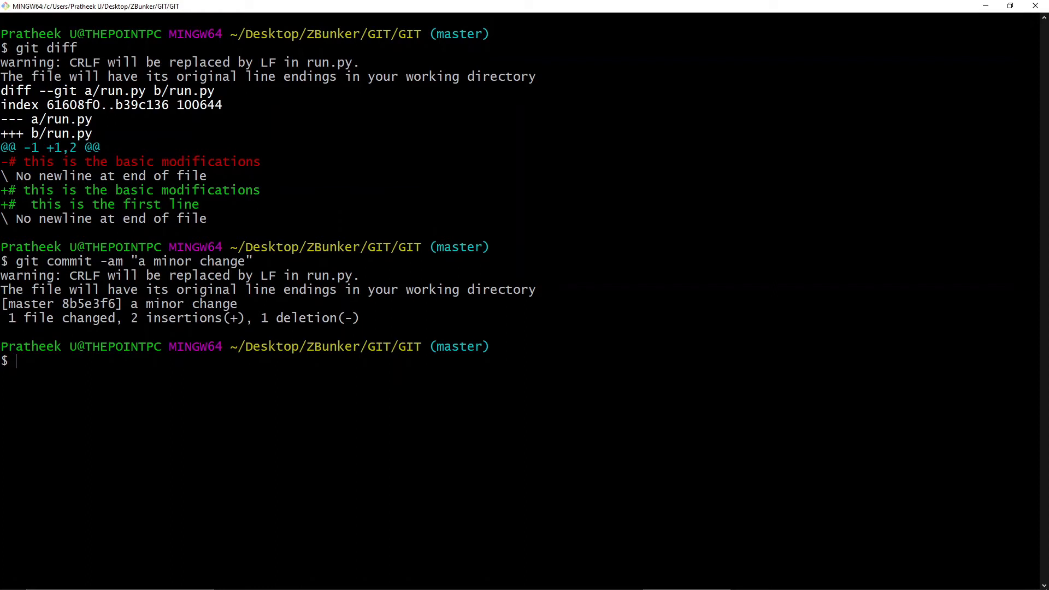
{"action": "type", "text": "git log"}
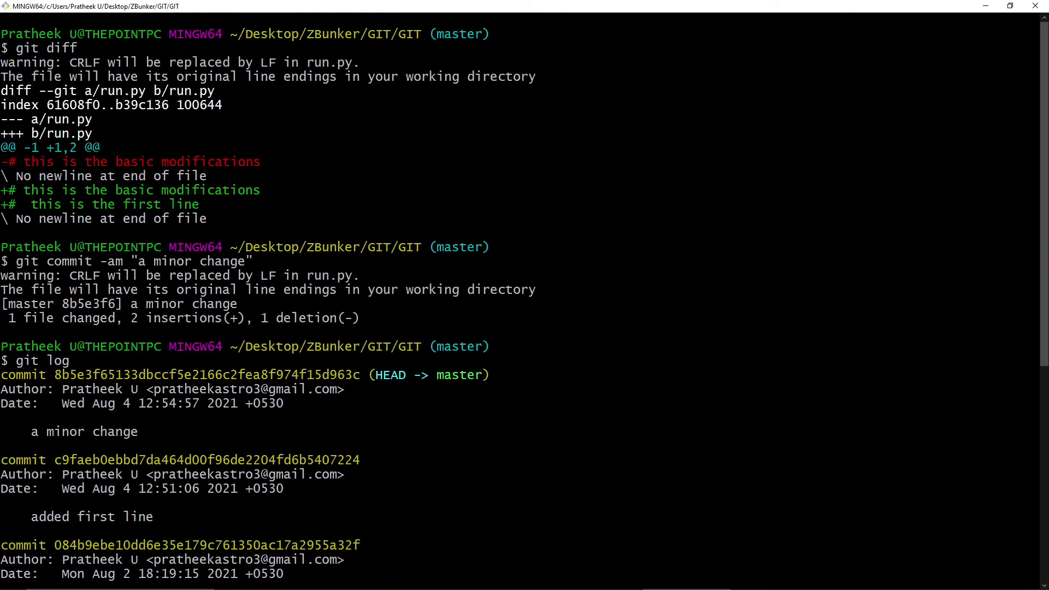
- Scroll through the git log output to find the newest commit's ID
{"action": "scroll", "scroll_direction": "down", "scroll_amount": 3}
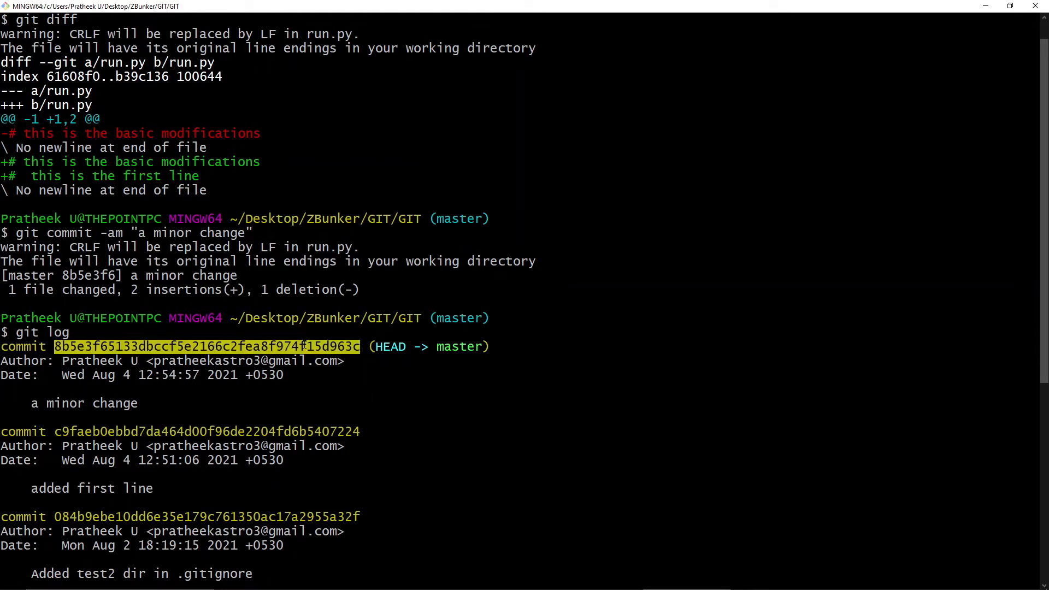
{"action": "scroll", "scroll_direction": "down", "scroll_amount": 3}
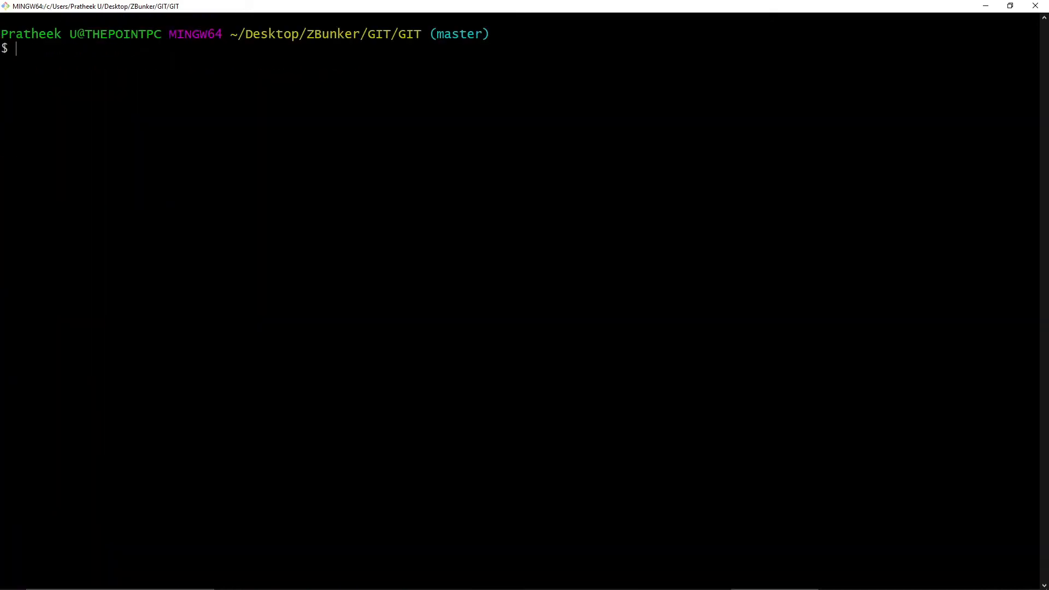
- Run git diff between the two pasted commit IDs, then highlight .gitignore and the second ID
{"action": "type", "text": "g"}
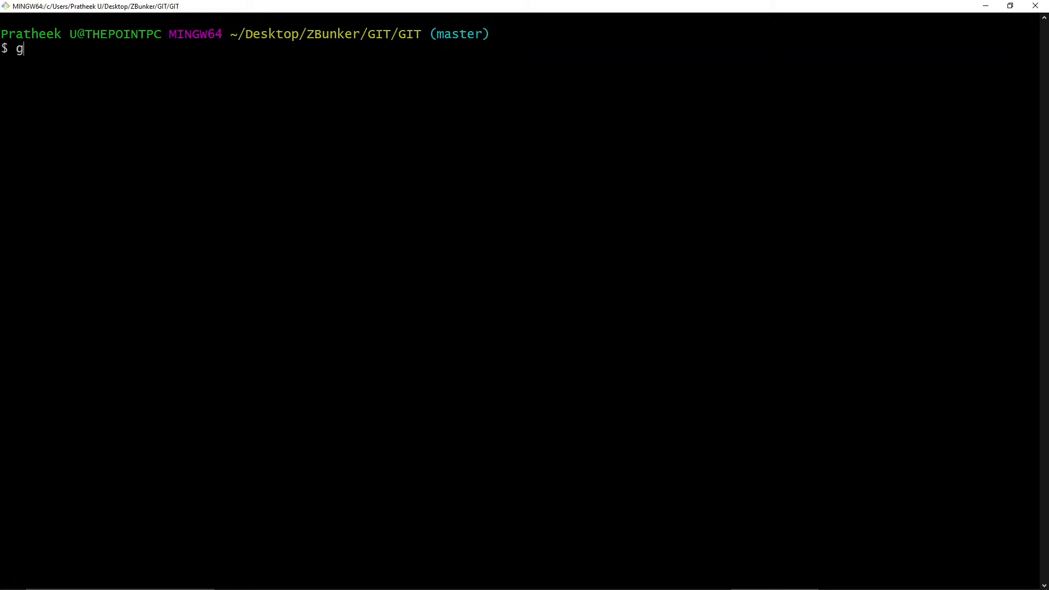
{"action": "type", "text": "it diff"}
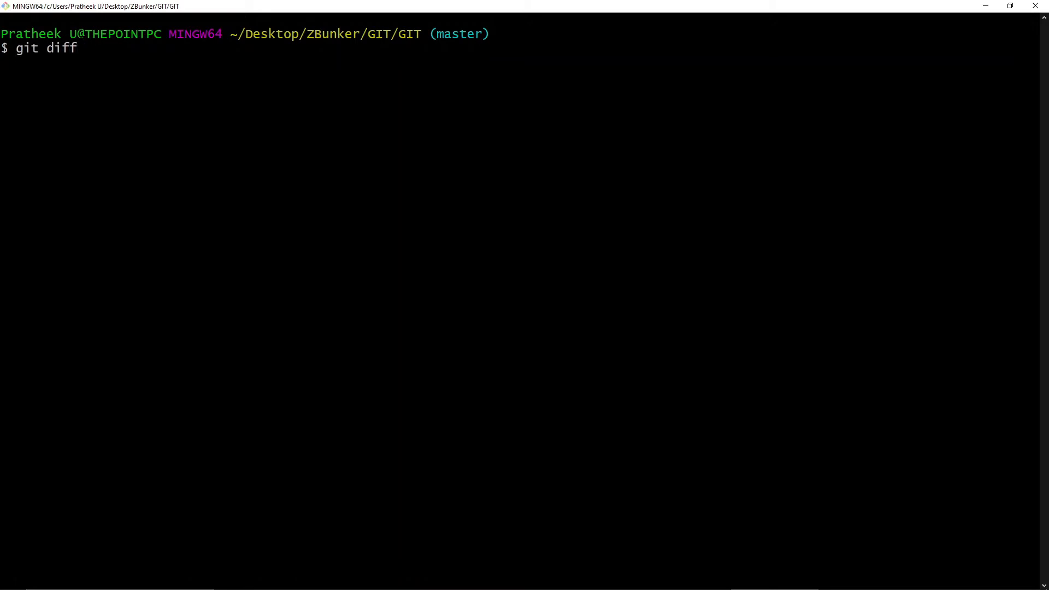
{"action": "key", "text": "Win+v"}
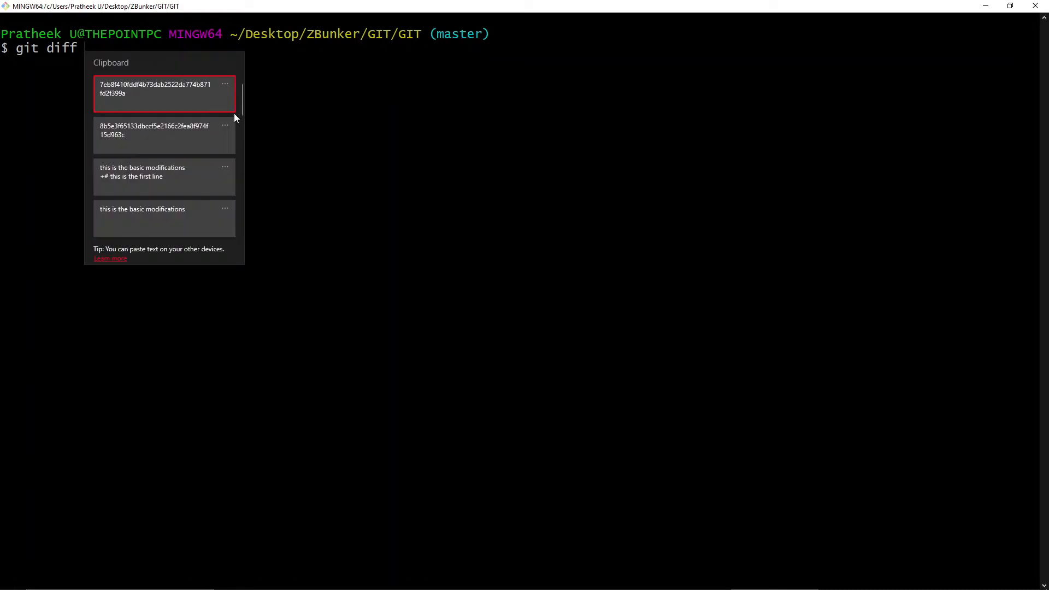
{"action": "left_click", "coordinate": [164, 93]}
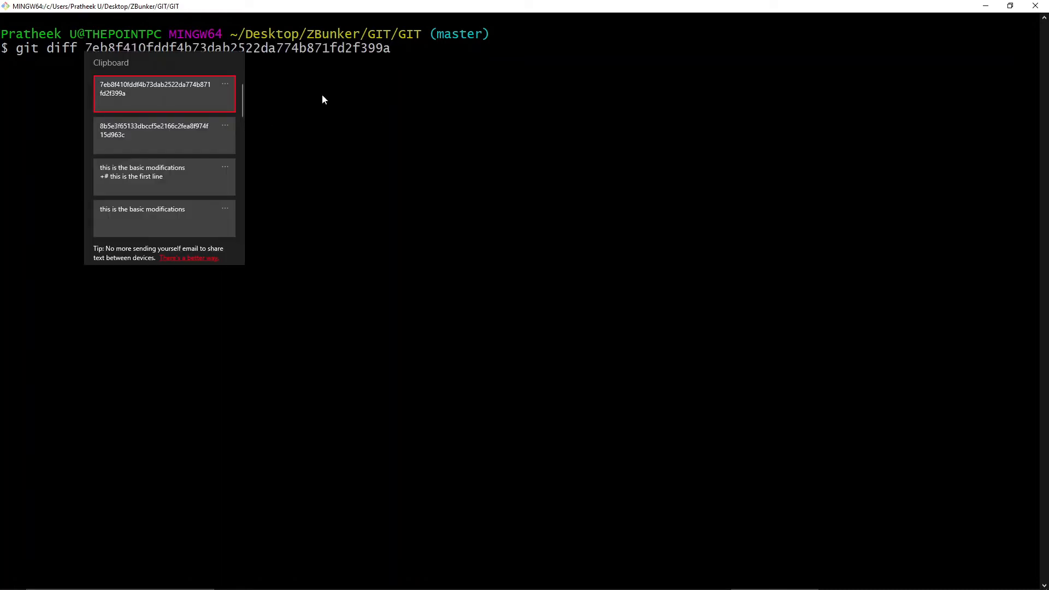
{"action": "left_click", "coordinate": [155, 135]}
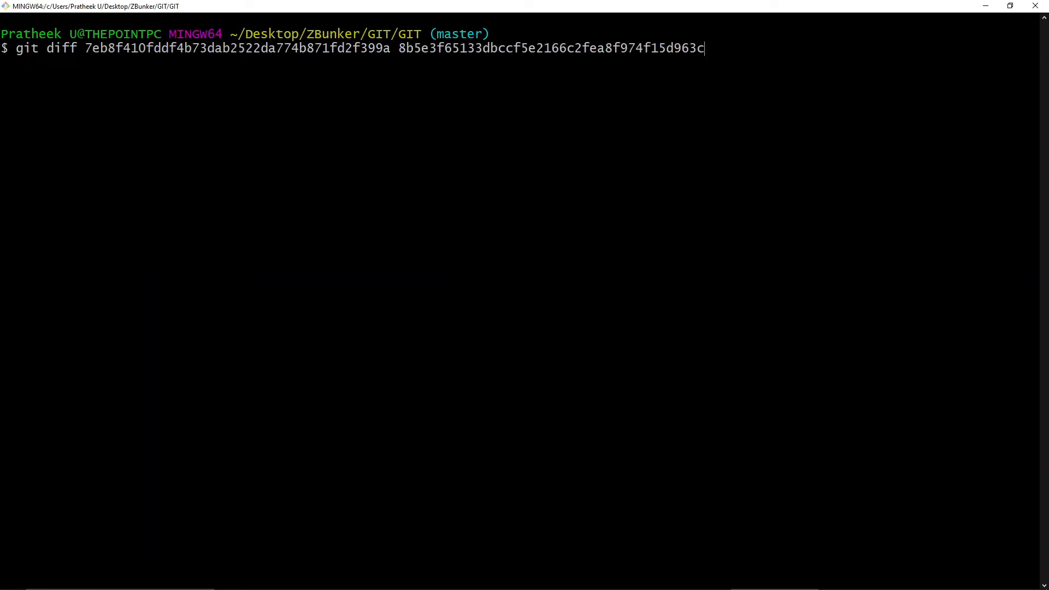
{"action": "key", "text": "Return"}
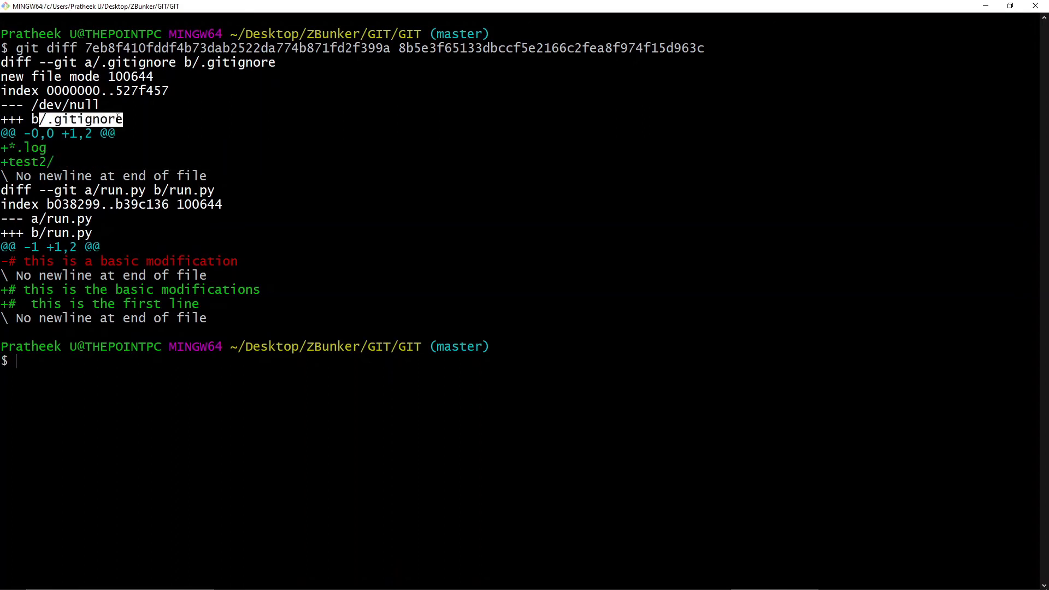
{"action": "double_click", "coordinate": [550, 47]}
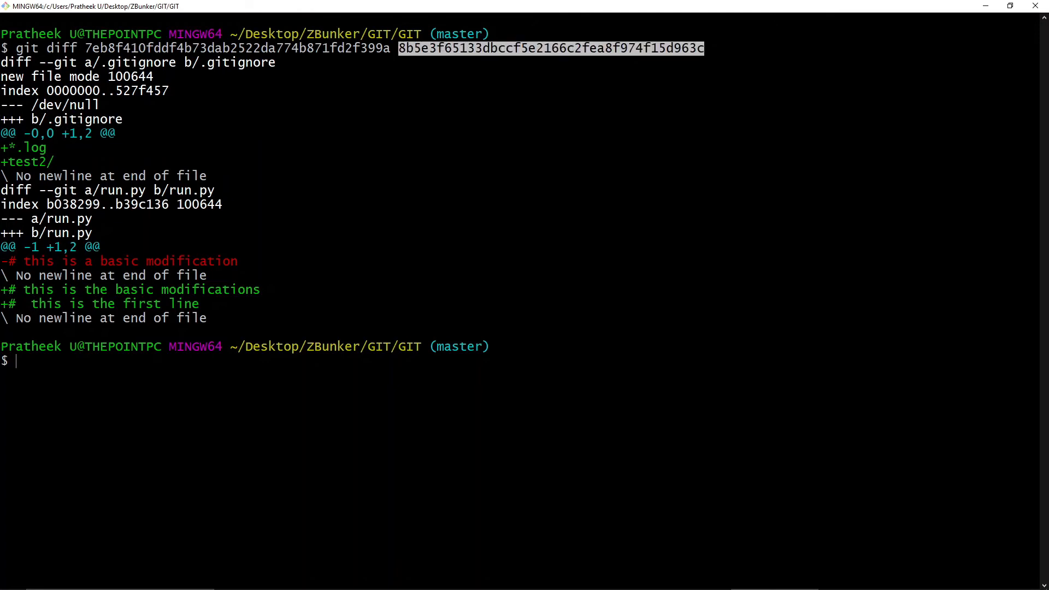
{"action": "double_click", "coordinate": [38, 289]}
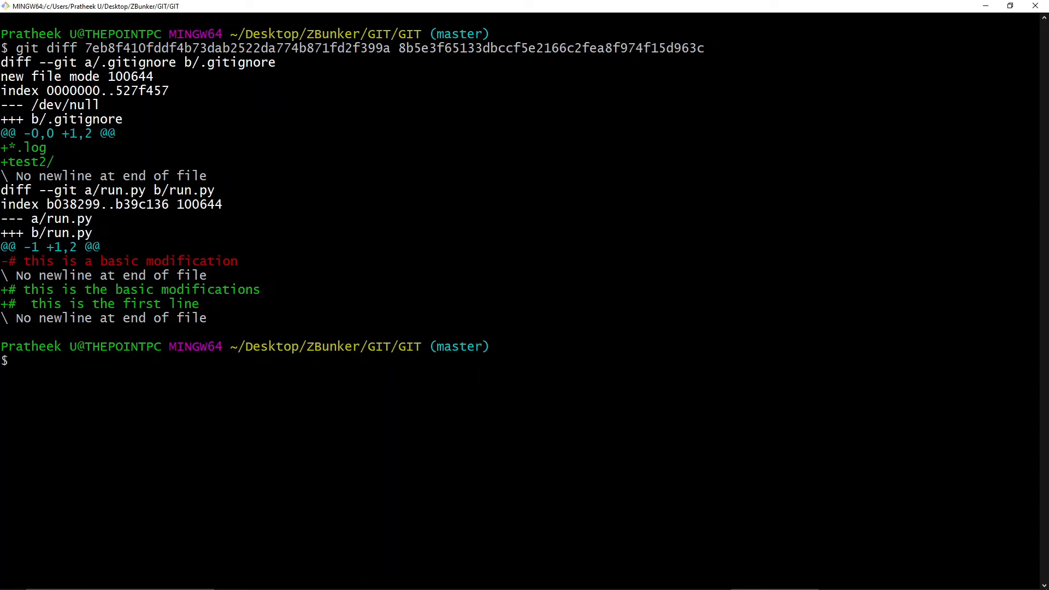
{"action": "type", "text": "git"}
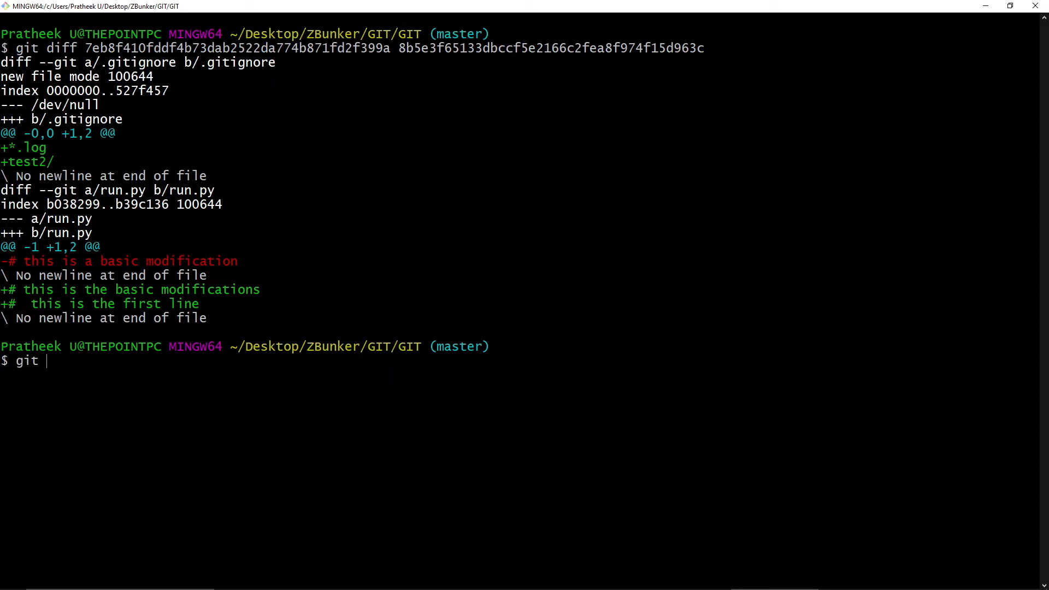
{"action": "type", "text": "diff branch"}
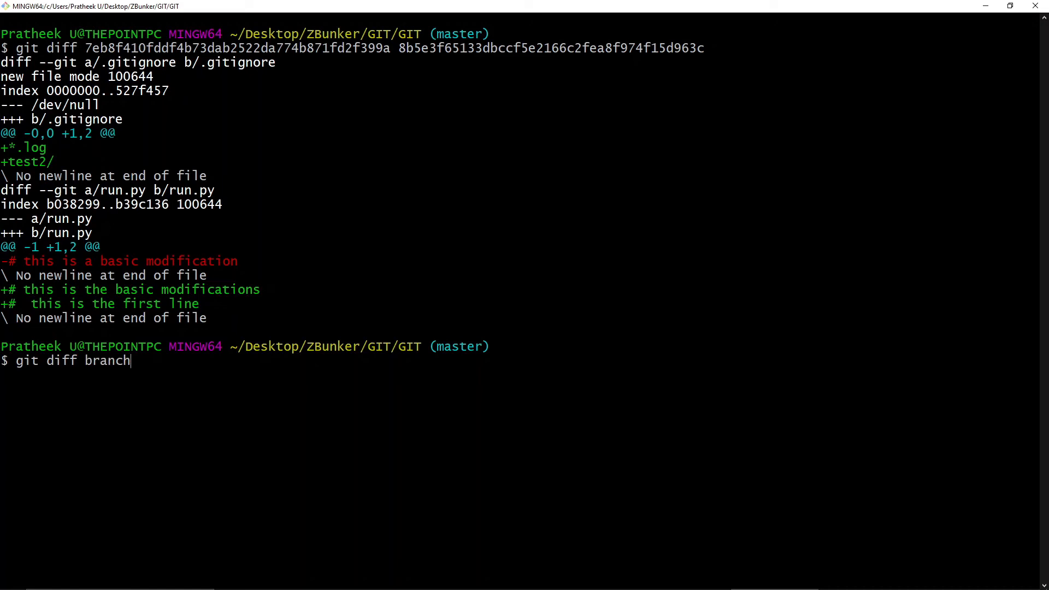
{"action": "type", "text": "1"}
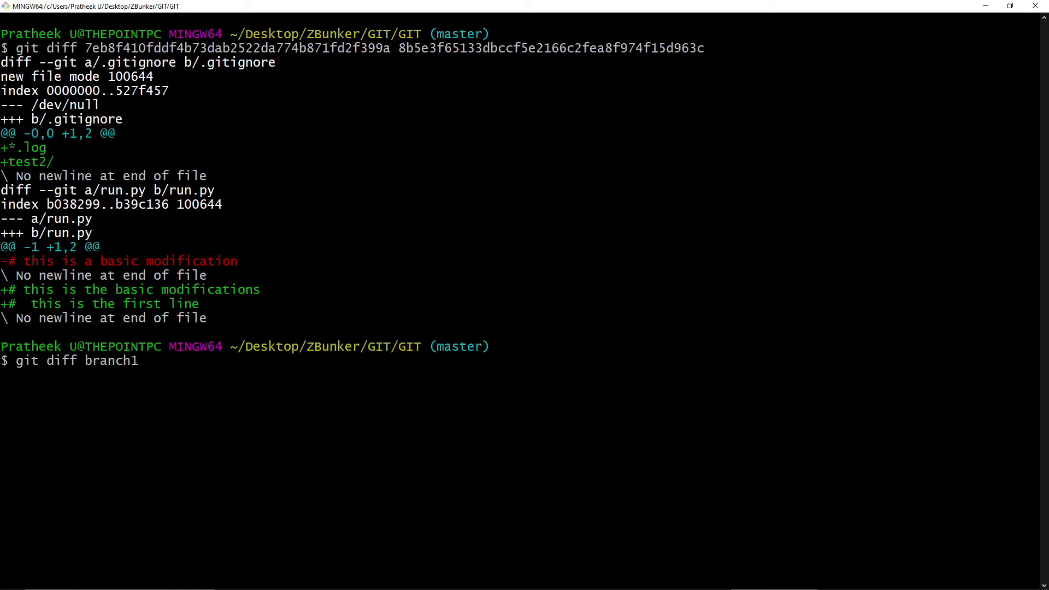
{"action": "type", "text": "..branch"}
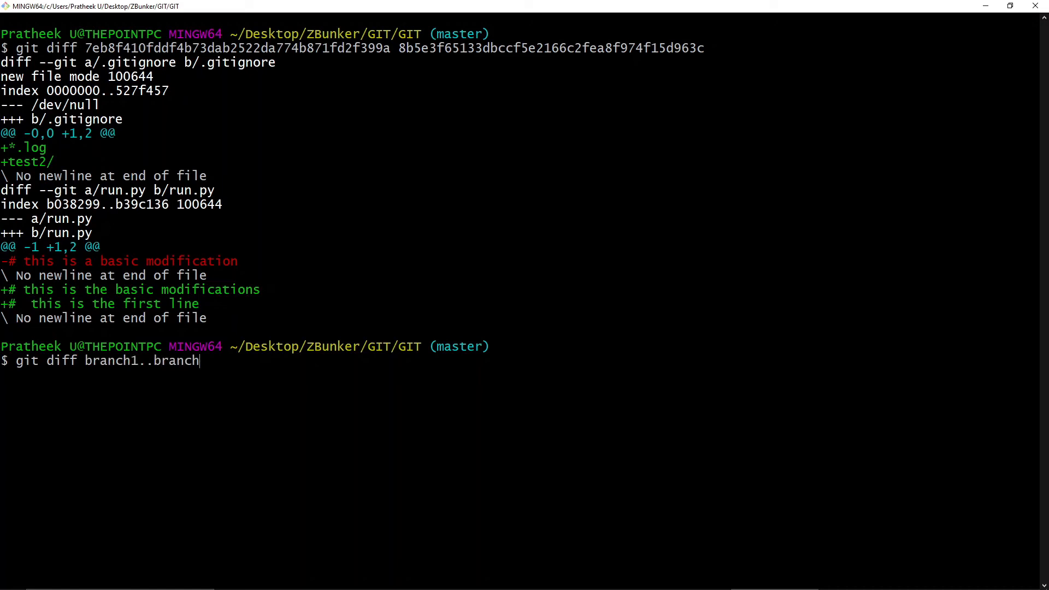
{"action": "type", "text": "2"}
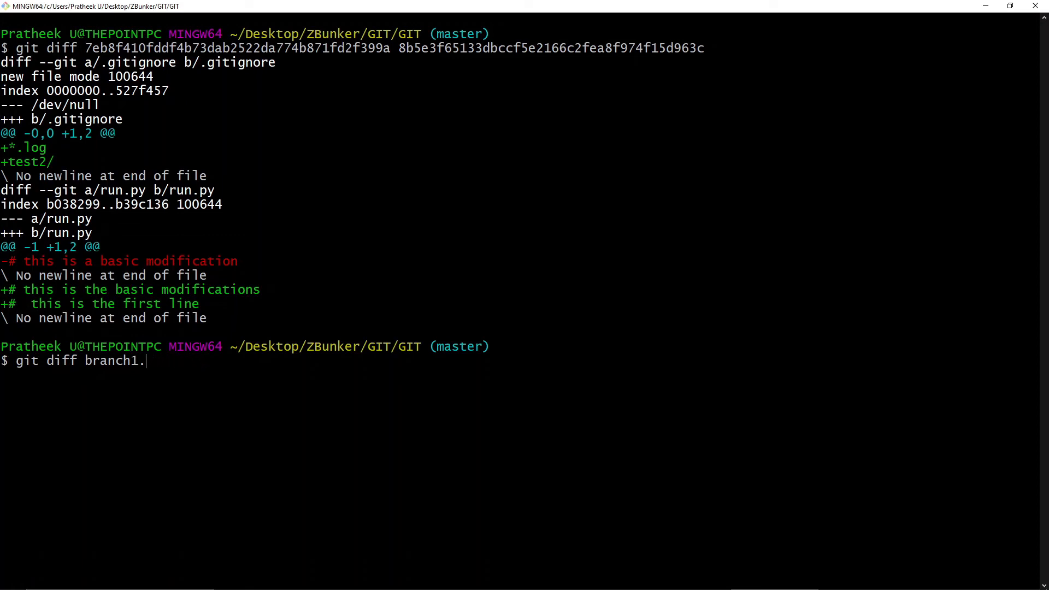
{"action": "key", "text": "Backspace"}
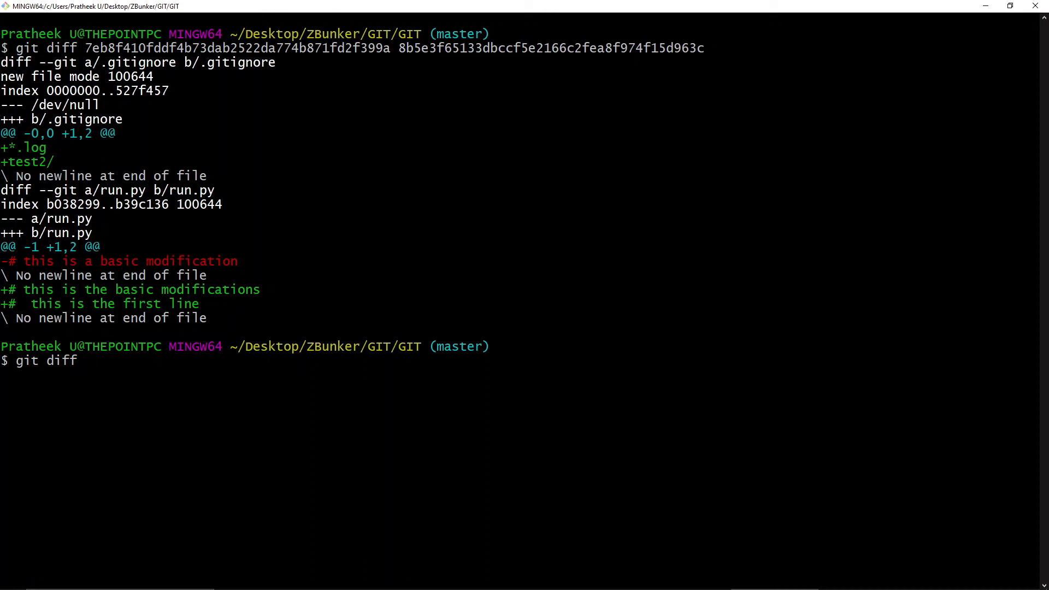
{"action": "type", "text": "ancest"}
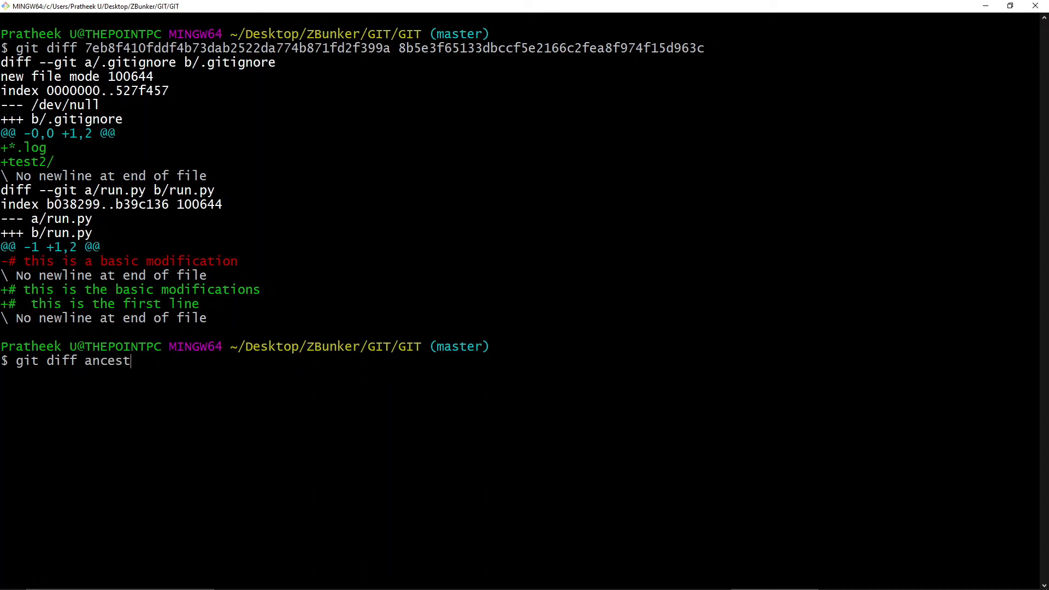
{"action": "type", "text": "orbranch"}
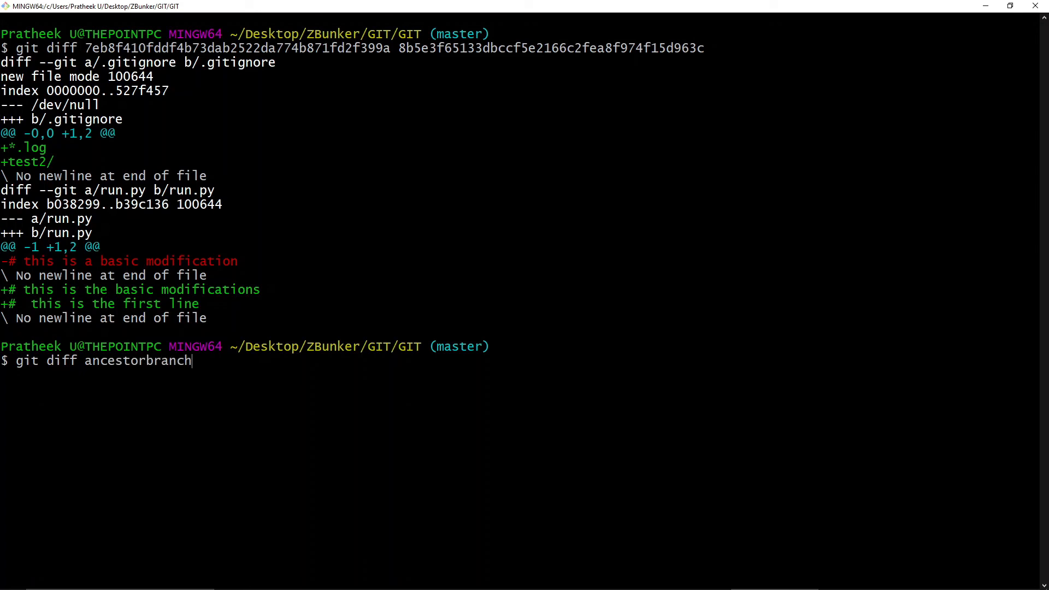
{"action": "type", "text": "..."}
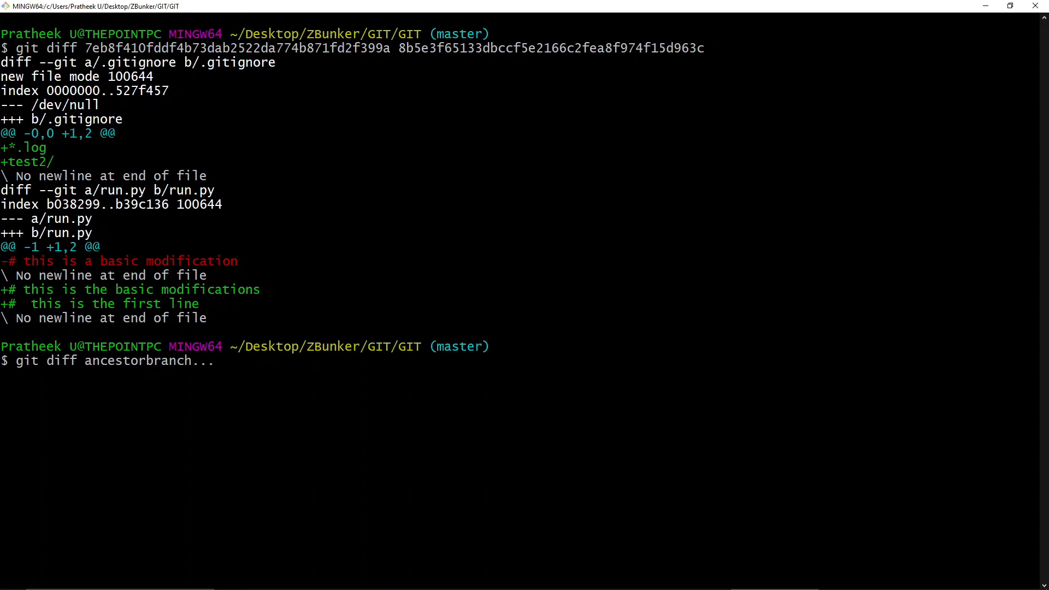
{"action": "type", "text": "branc"}
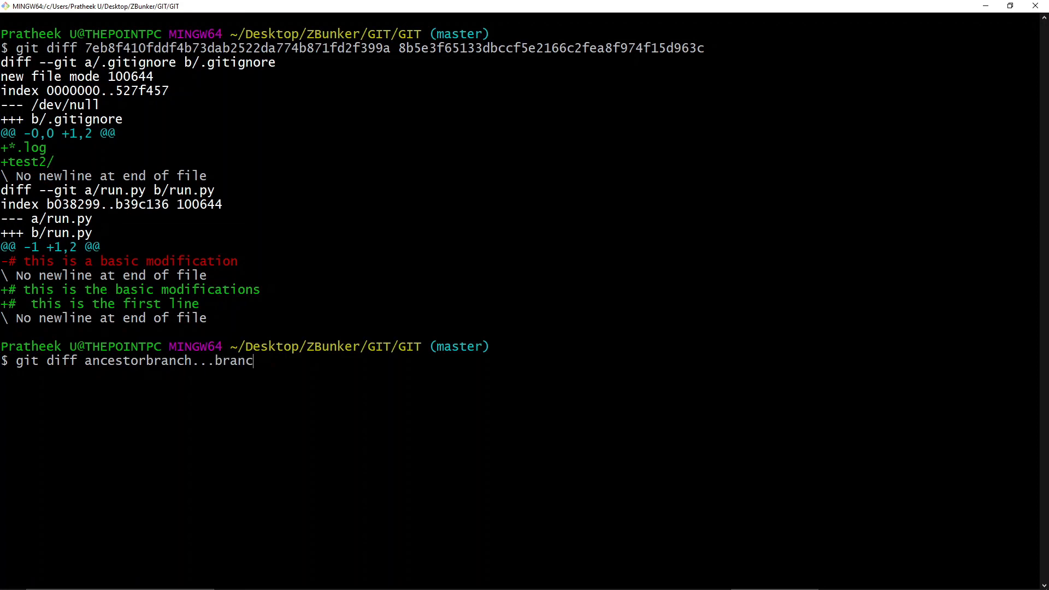
{"action": "key", "text": "Ctrl+c"}
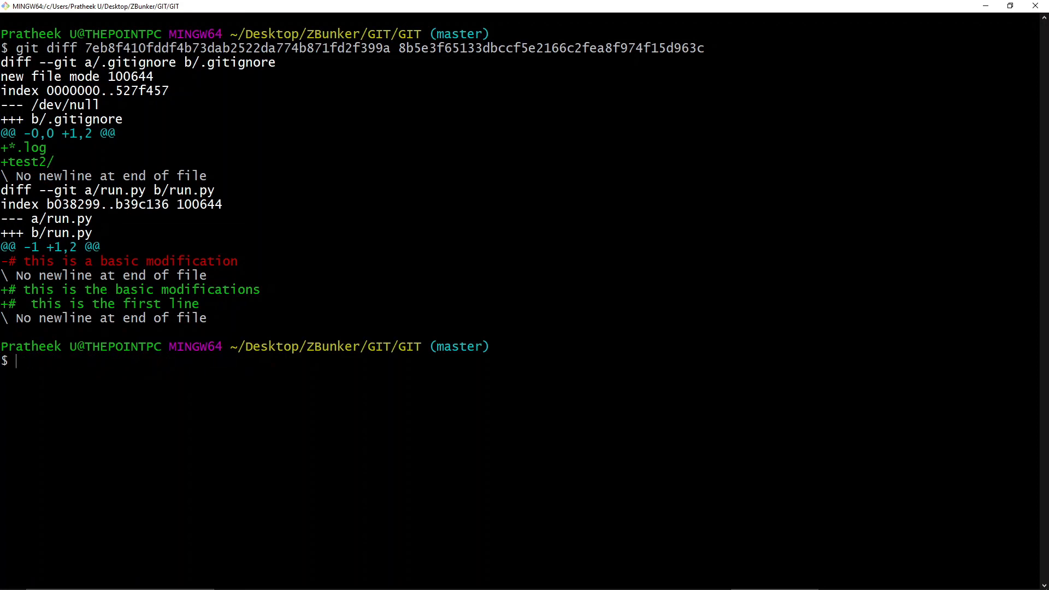